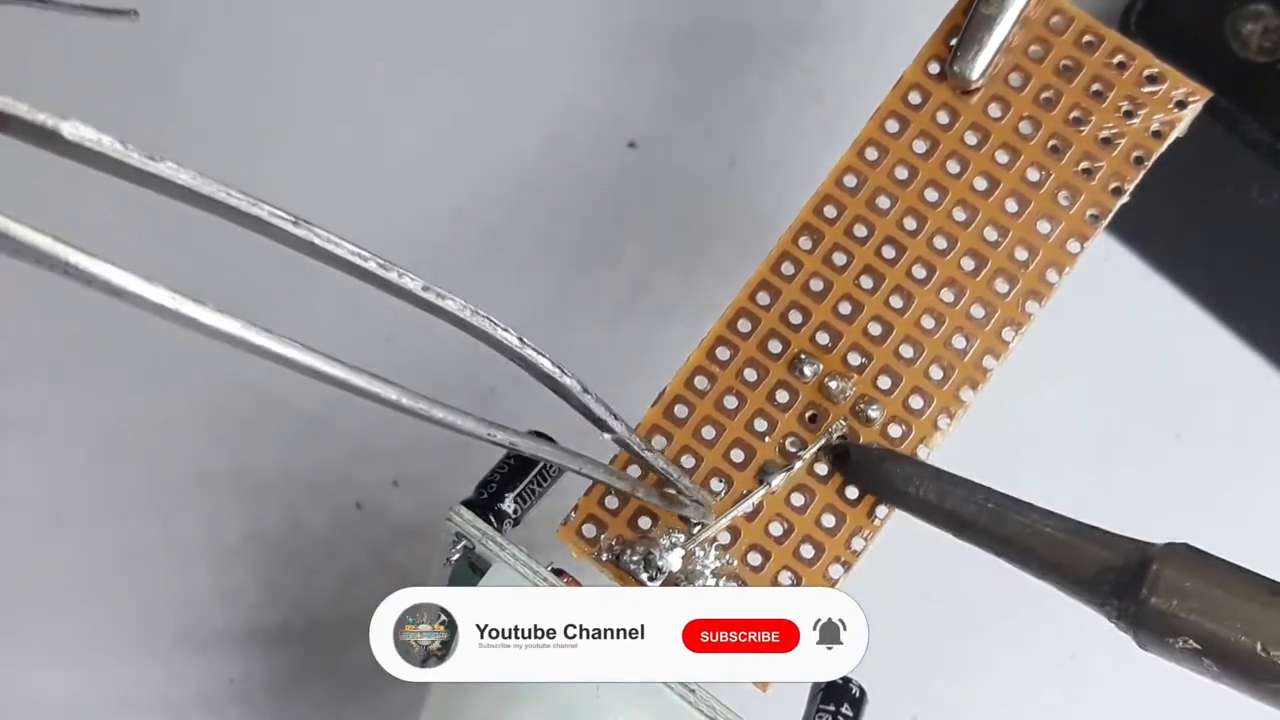
pyautogui.click(740, 636)
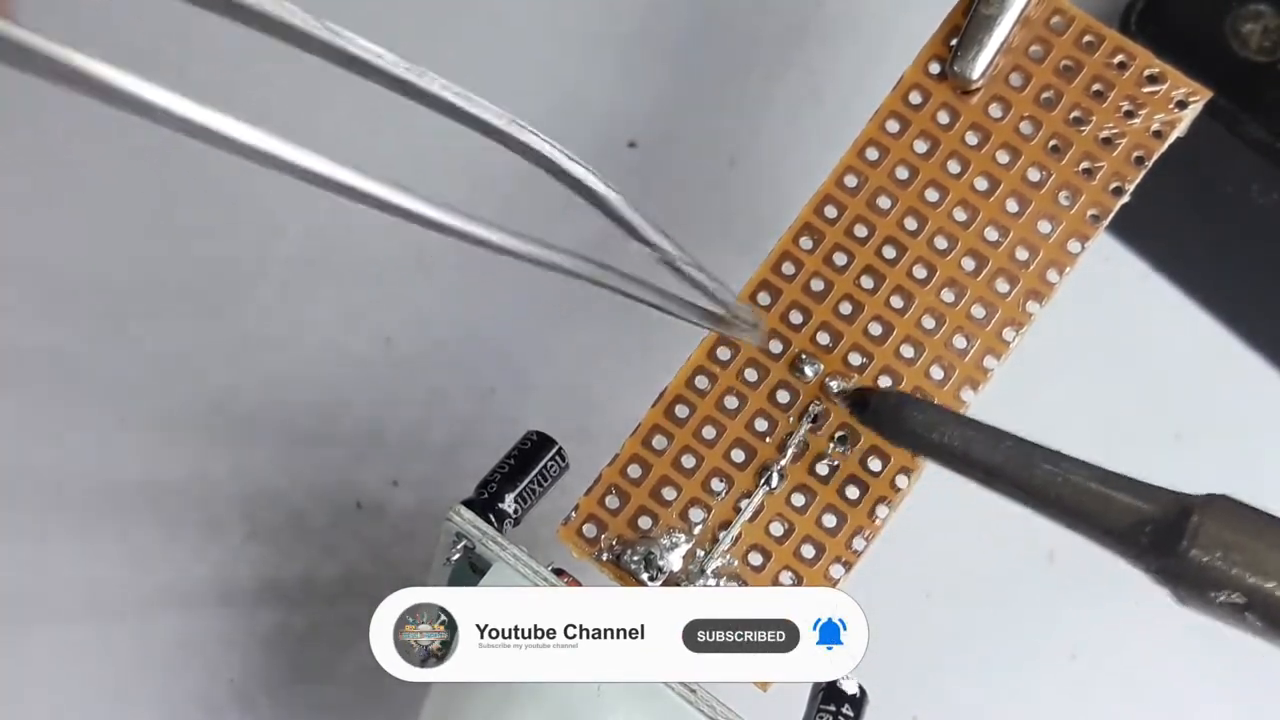